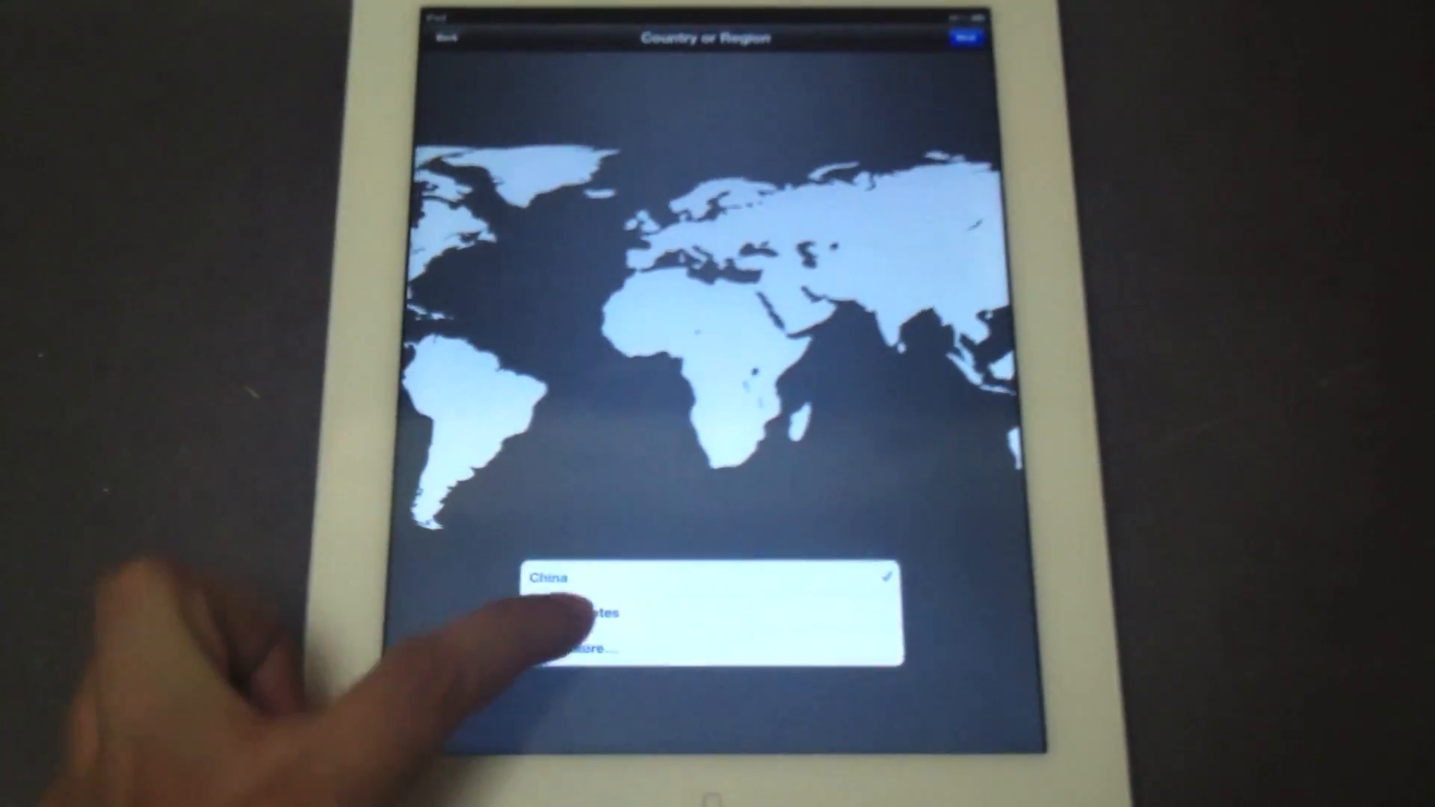
# Choose the country or region and continue to the Wi-Fi Networks screen
pyautogui.click(586, 612)
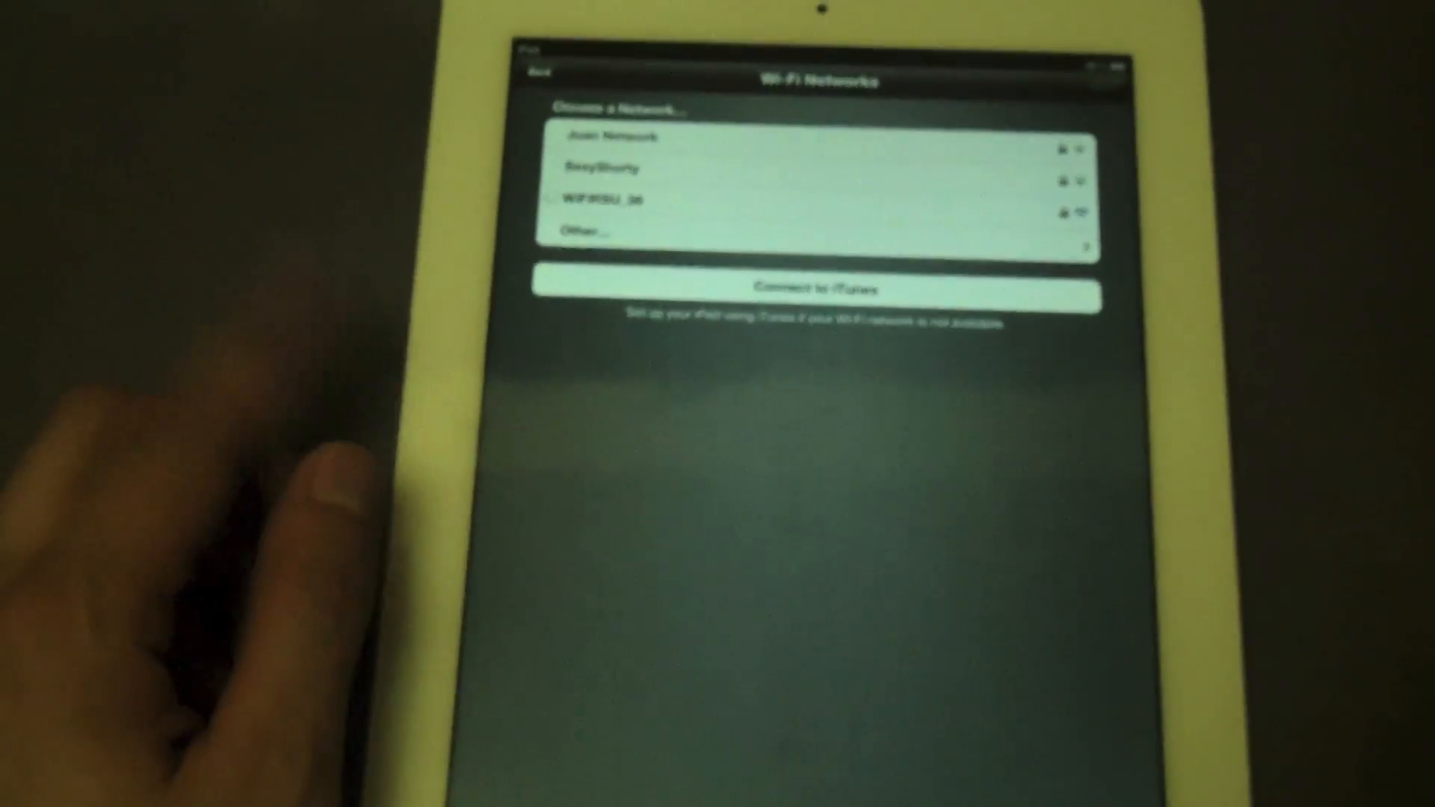
# Join a listed Wi-Fi network and move past the Apple ID step to Terms and Conditions
pyautogui.click(604, 199)
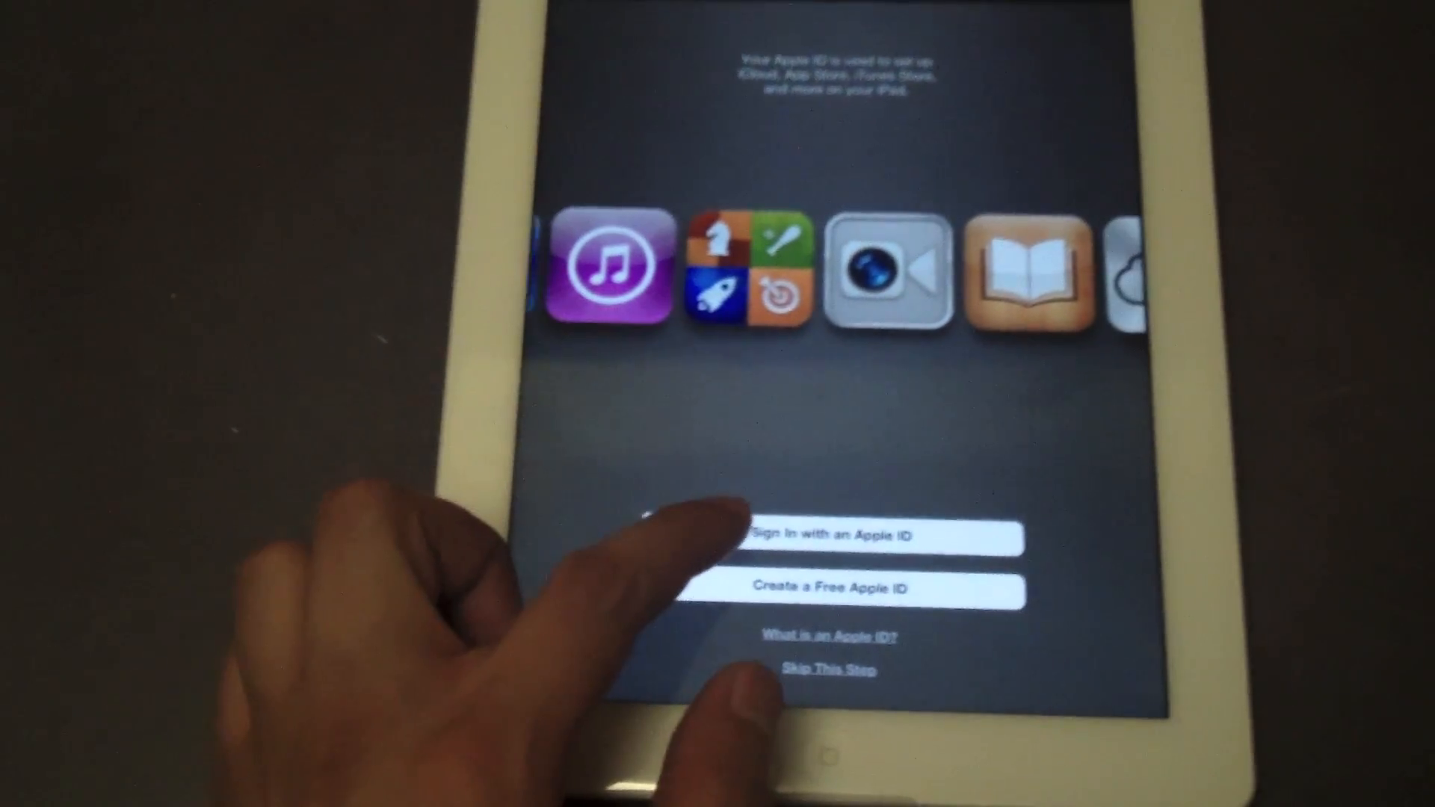
pyautogui.click(843, 536)
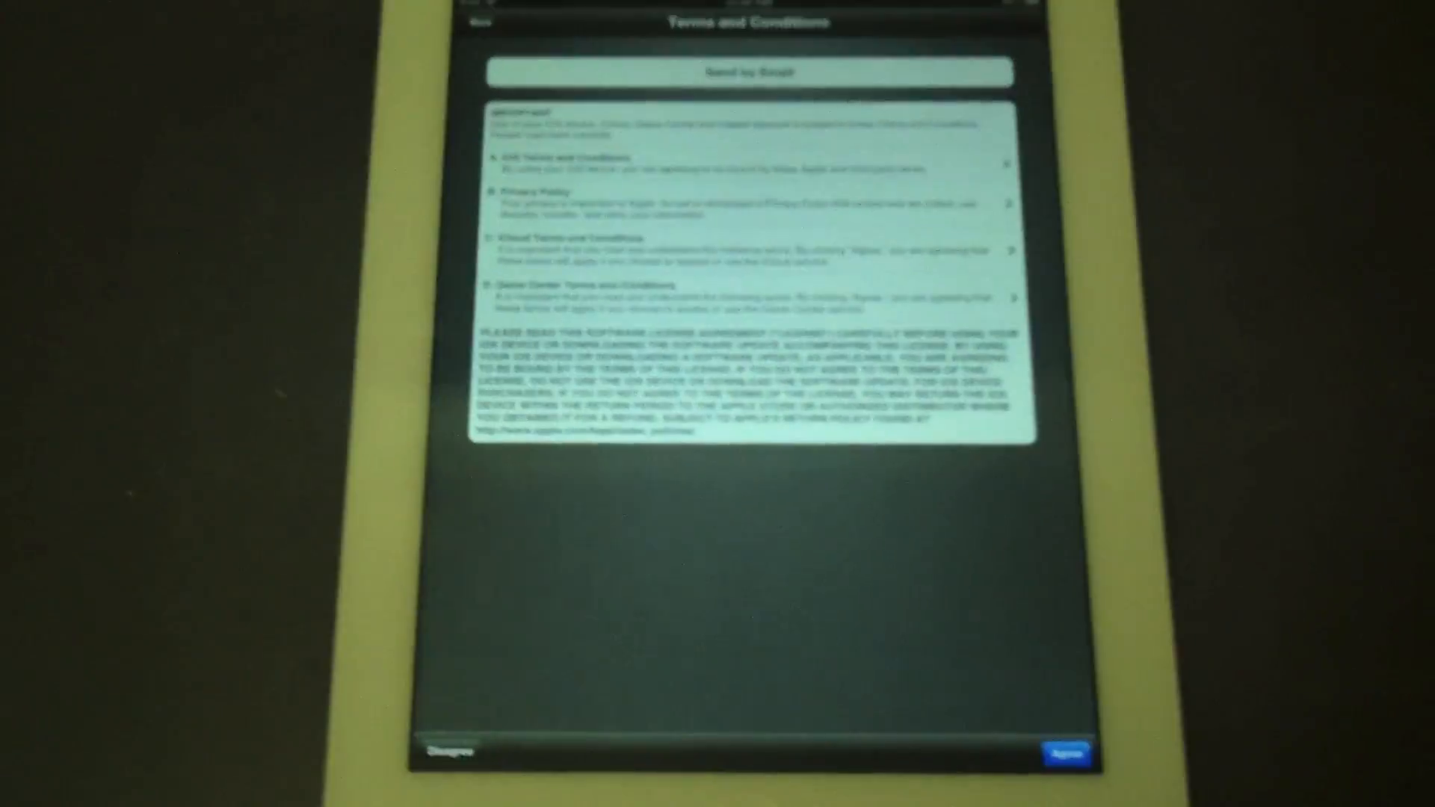
# Agree to the Terms and Conditions and confirm in the alert
pyautogui.click(1061, 752)
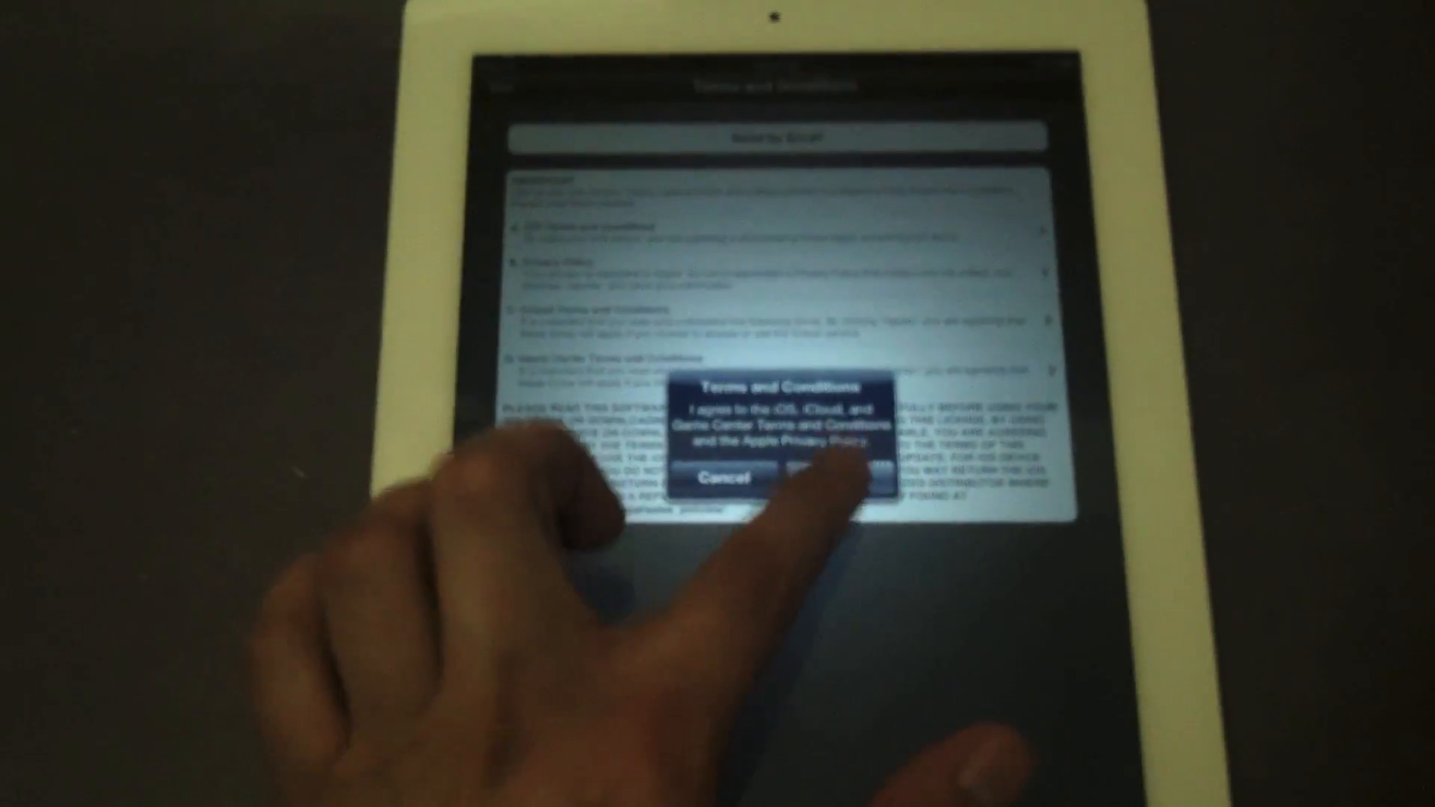
pyautogui.click(819, 479)
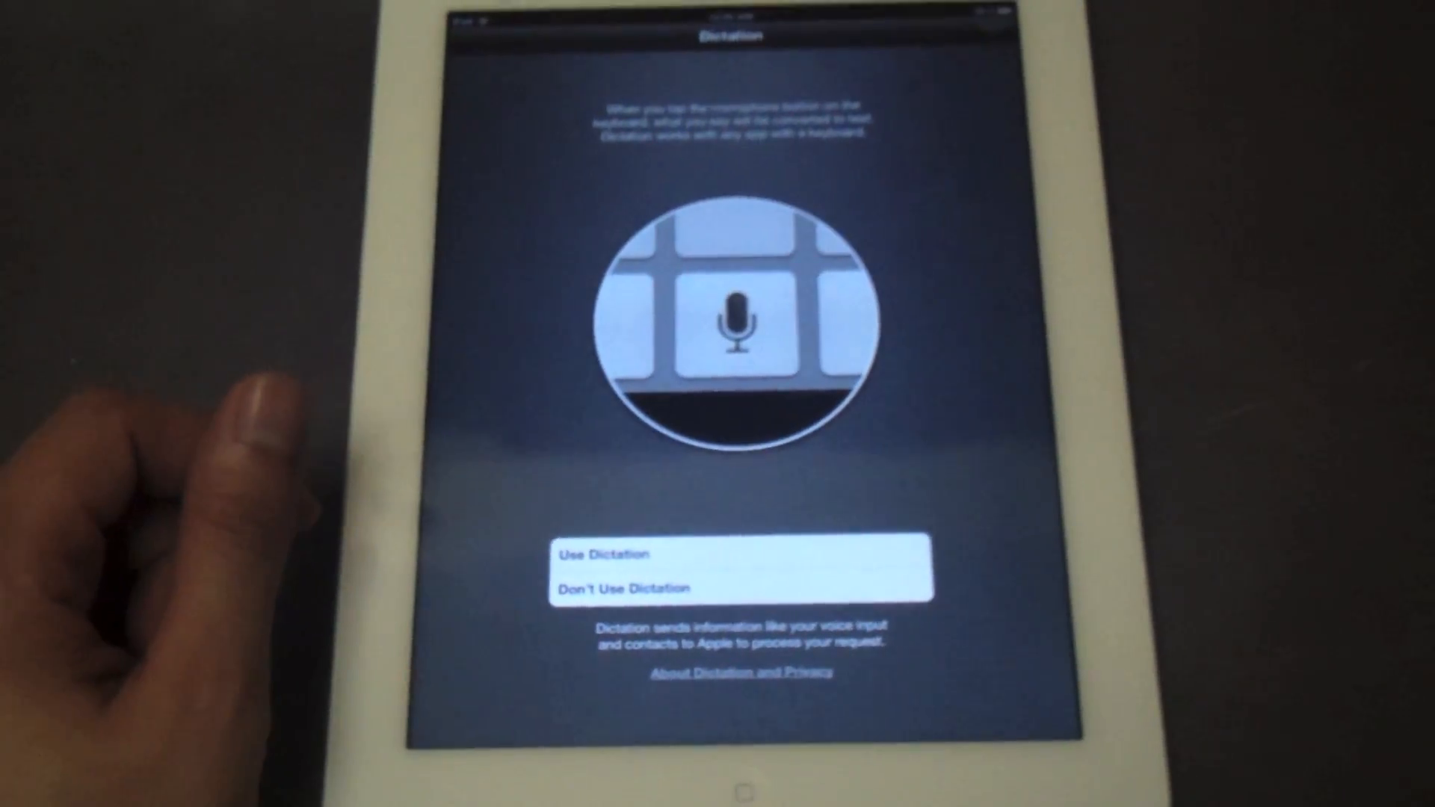
# Answer the dictation prompt and start using the iPad, reaching the home screen
pyautogui.click(737, 553)
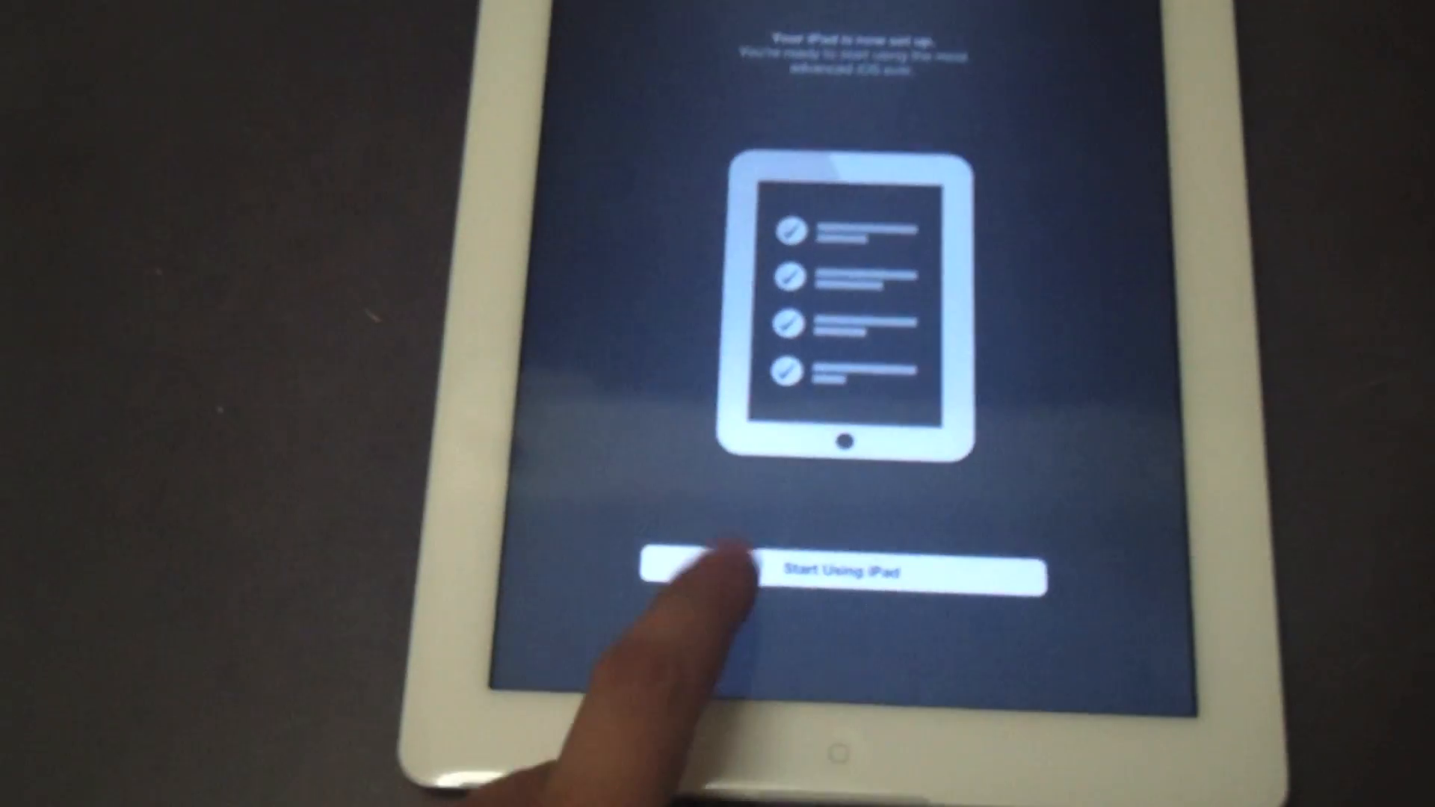
pyautogui.click(837, 569)
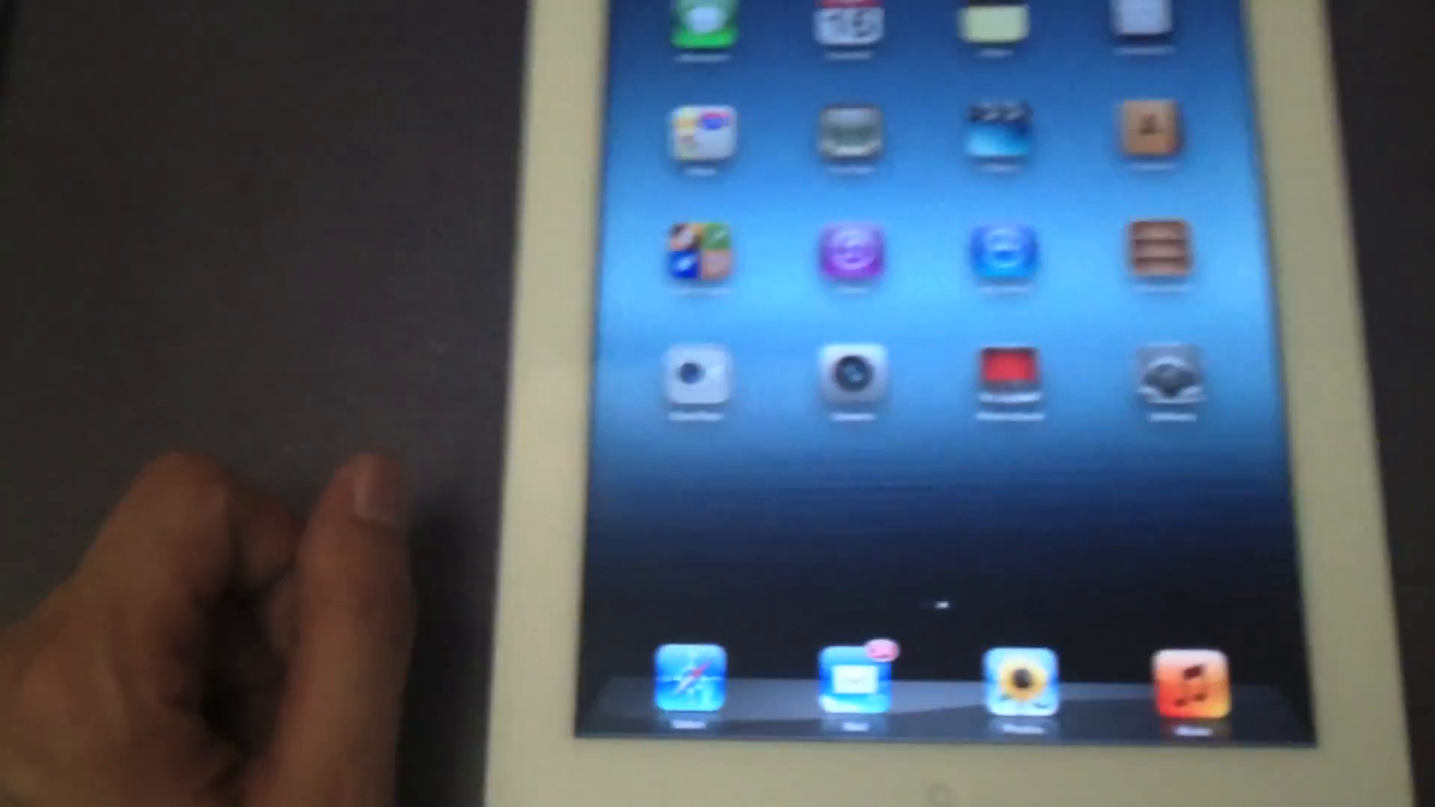